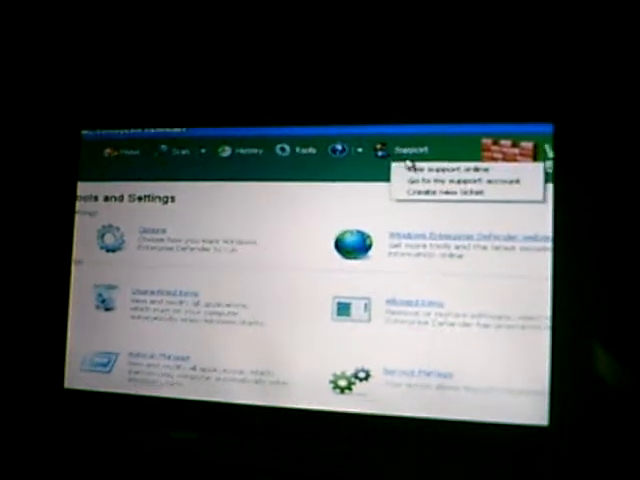
# Choose Live support online from the Support menu to start a SupportSuite chat
pyautogui.click(427, 161)
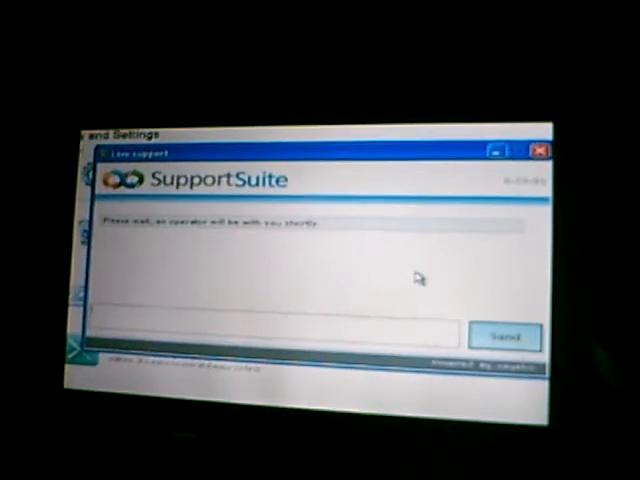